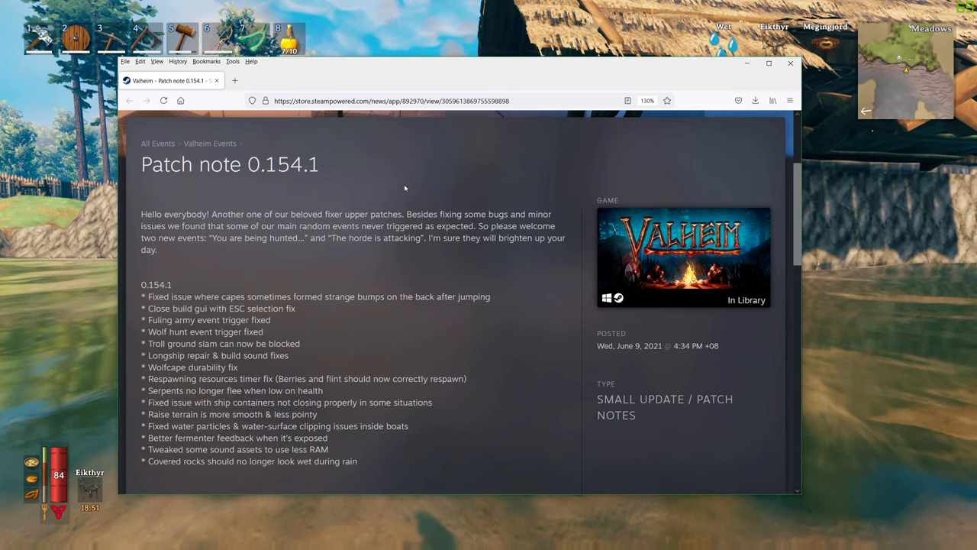
mouse_move(385, 268)
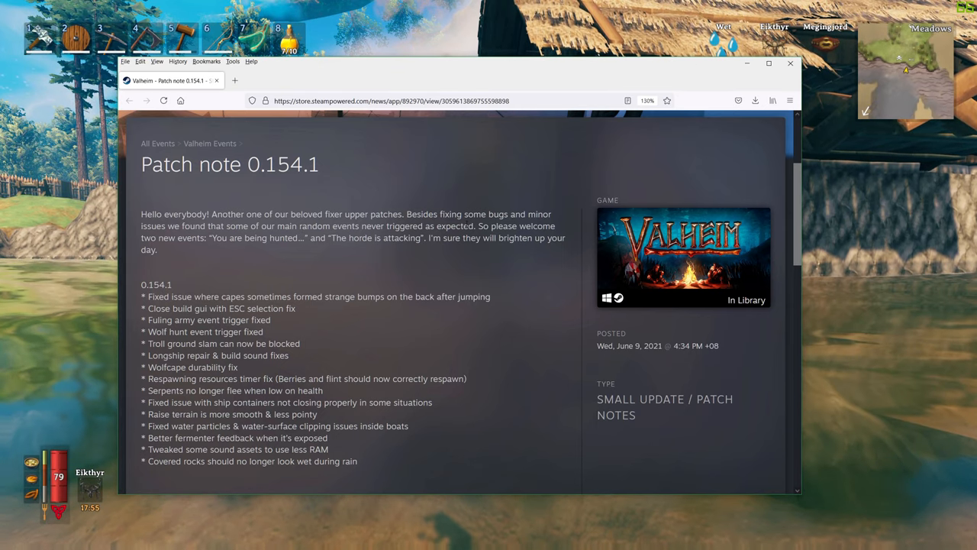
Highlight the phrase about random events never triggering, then clear the selection.
left_click_drag(276, 226, 473, 226)
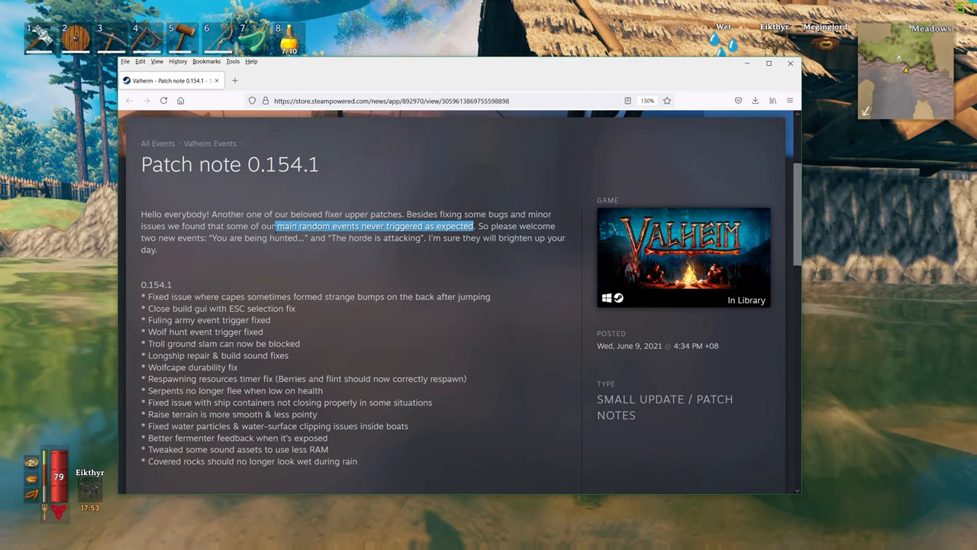
left_click(352, 267)
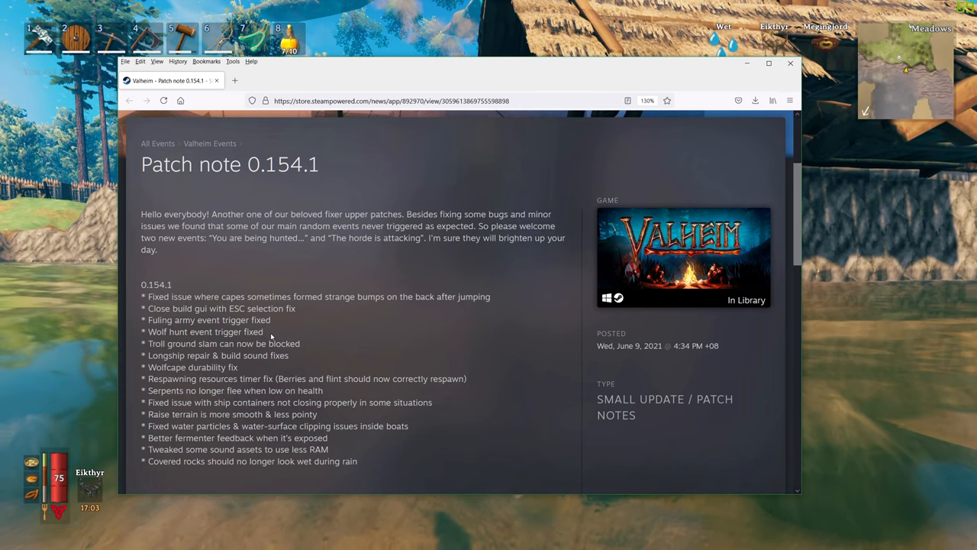
Highlight the word 'fixed' at the end of the 'Wolf hunt event trigger fixed' bullet.
left_click_drag(147, 320, 270, 331)
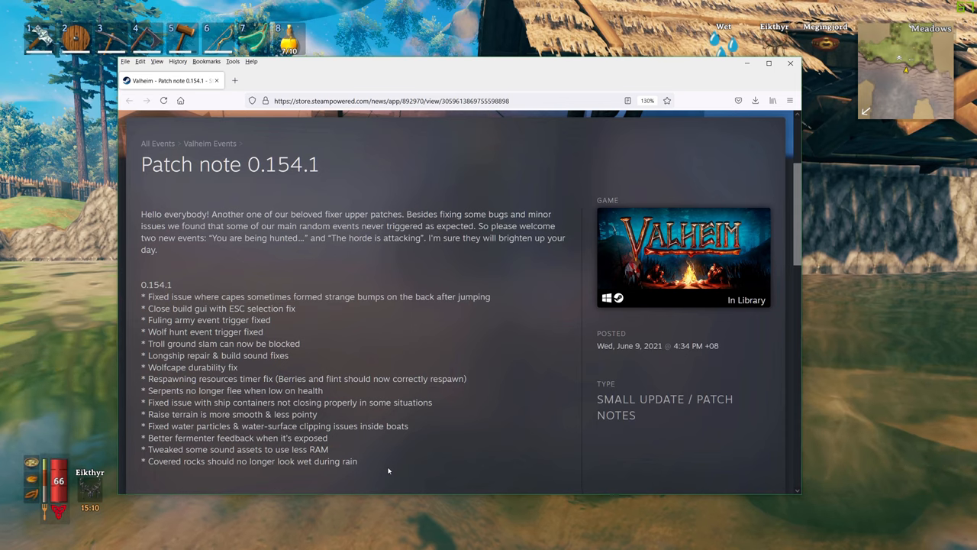
double_click(261, 331)
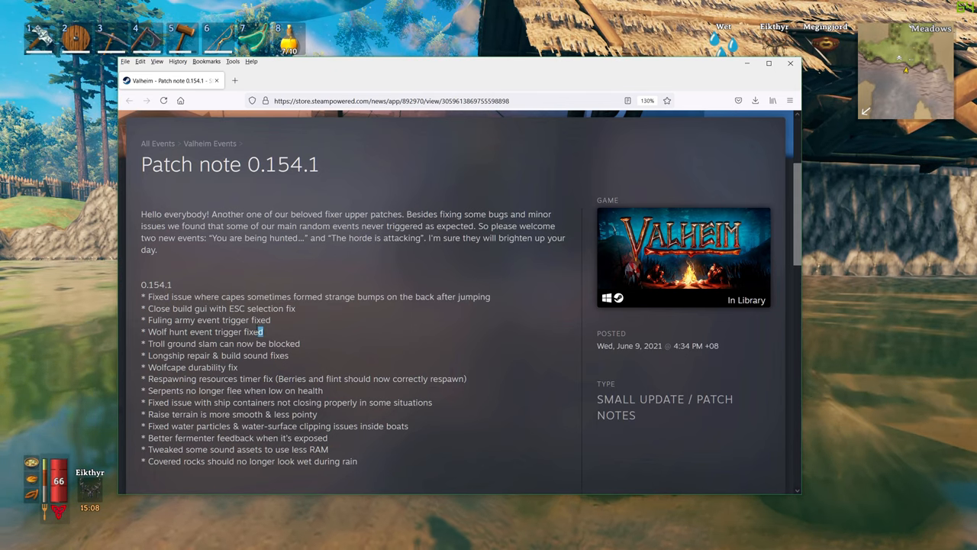